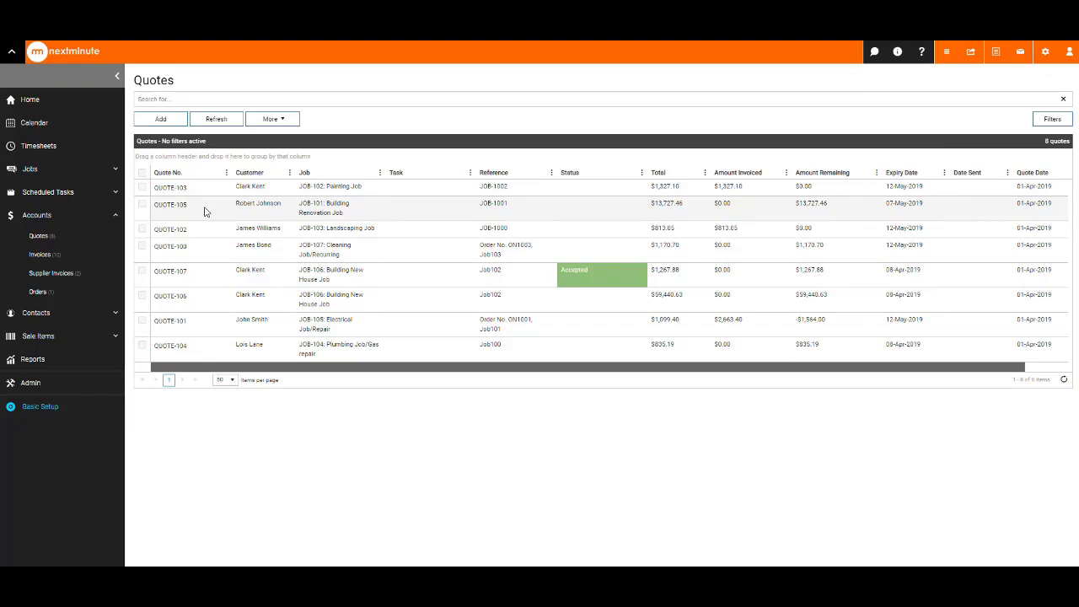
left_click(170, 202)
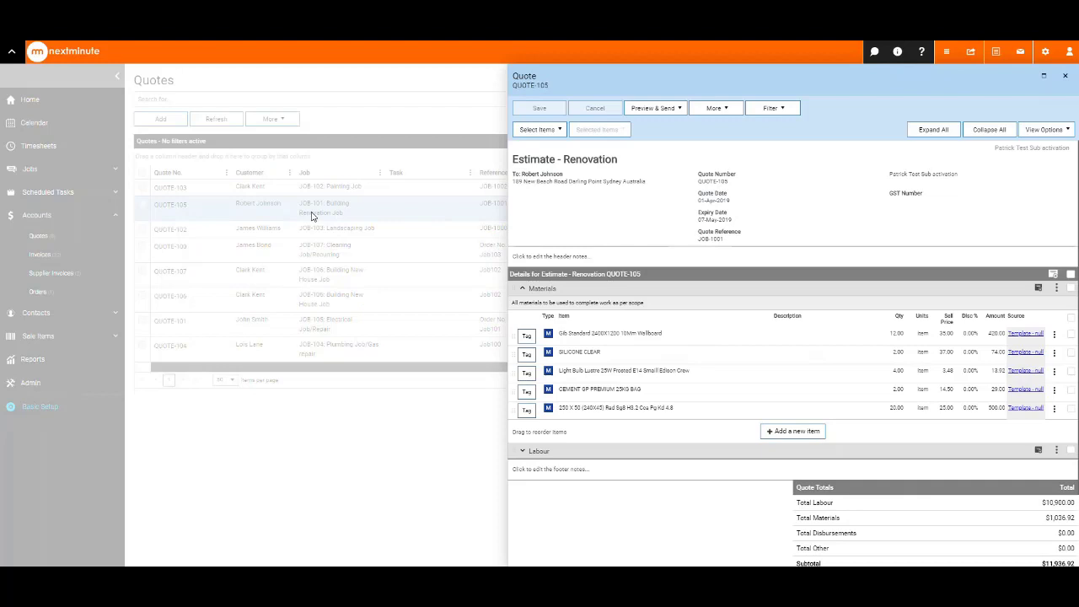
mouse_move(543, 192)
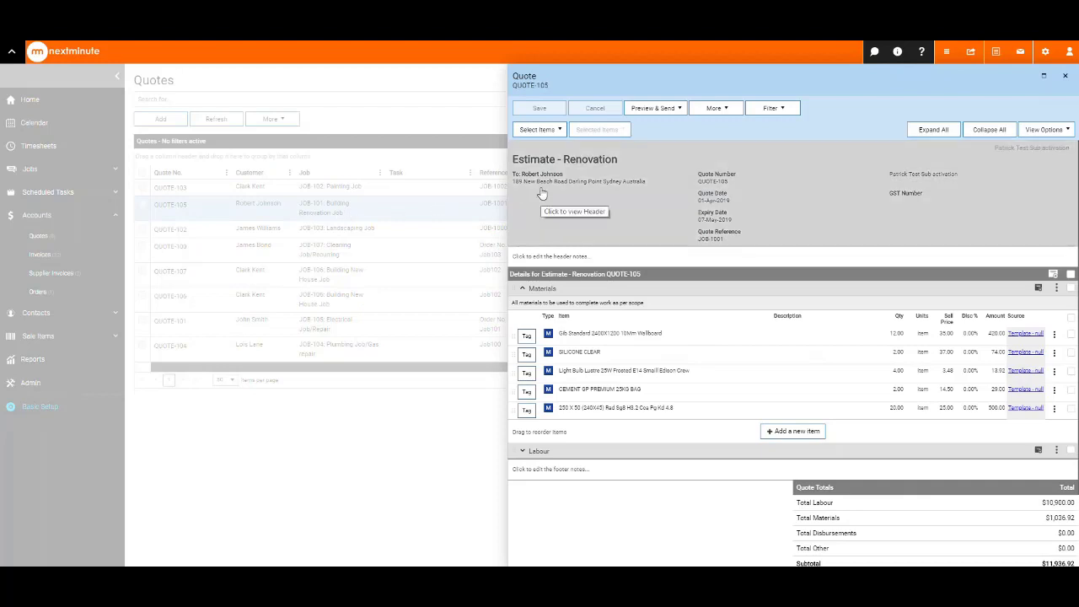
mouse_move(580, 227)
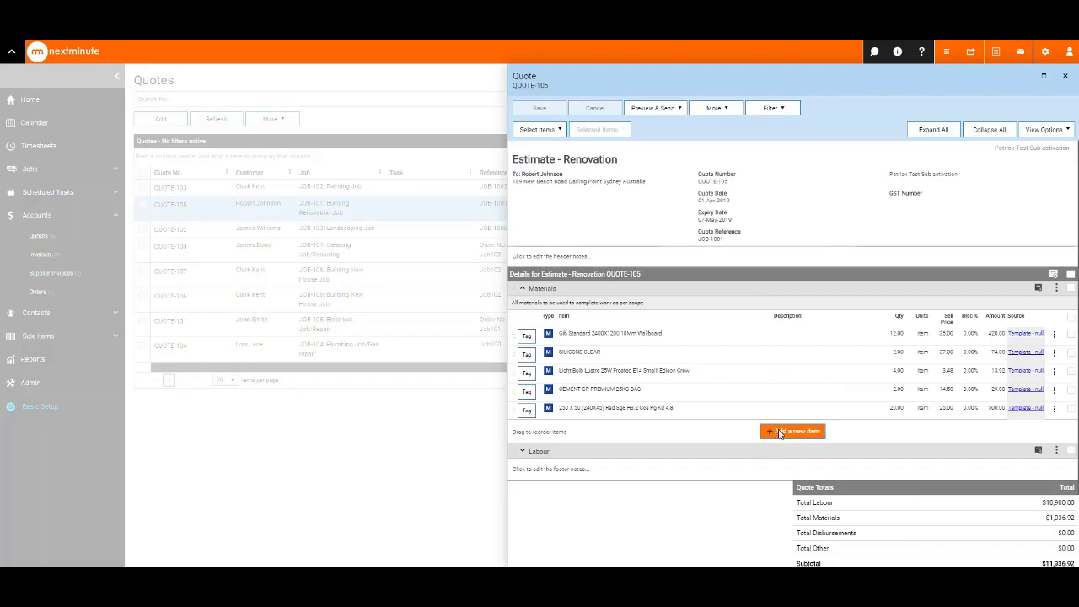
Step: Add a new material item Selleys Liquid Nails Heavy Duty 375ML with quantity 6 and apply it
left_click(551, 425)
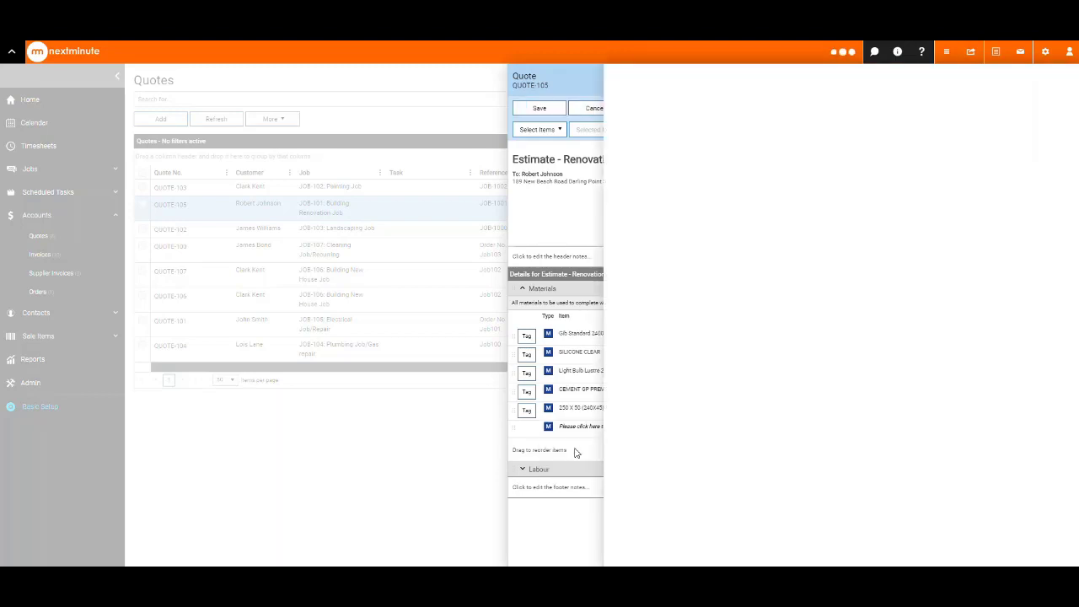
left_click(536, 128)
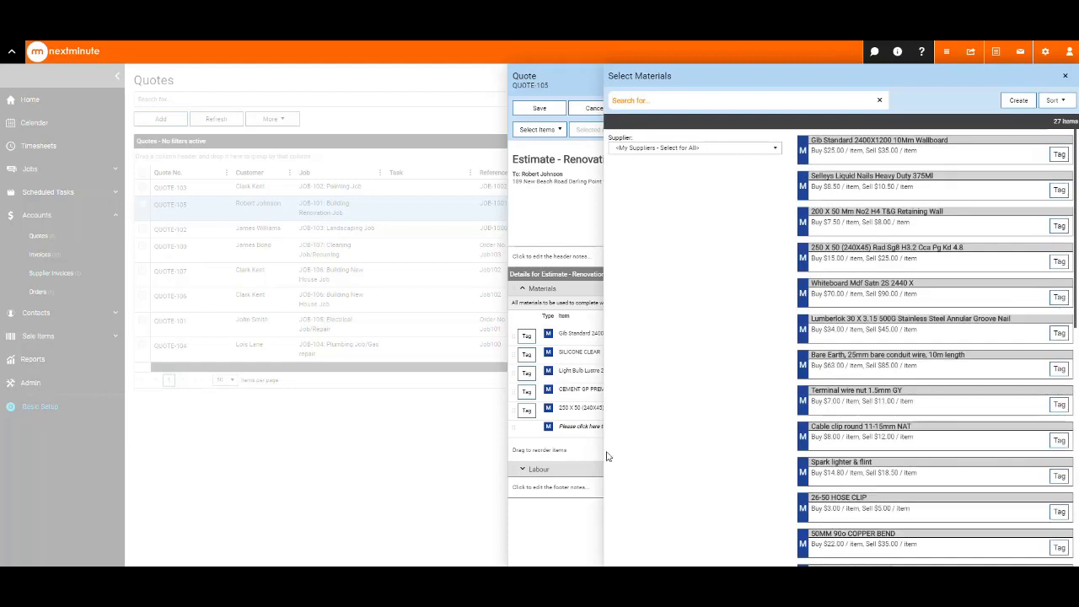
mouse_move(924, 191)
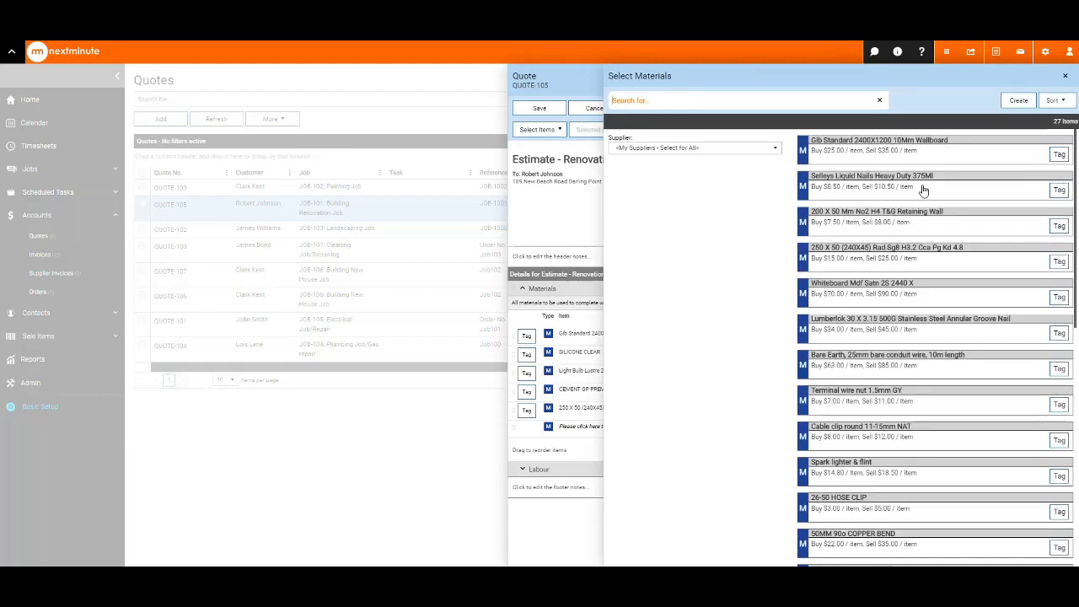
left_click(868, 181)
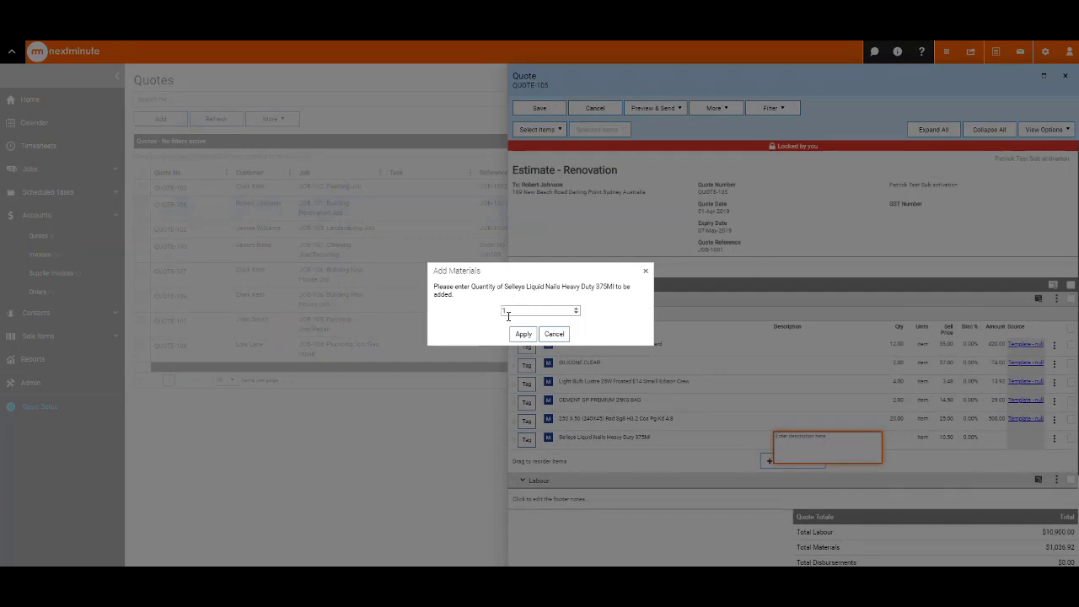
type("6")
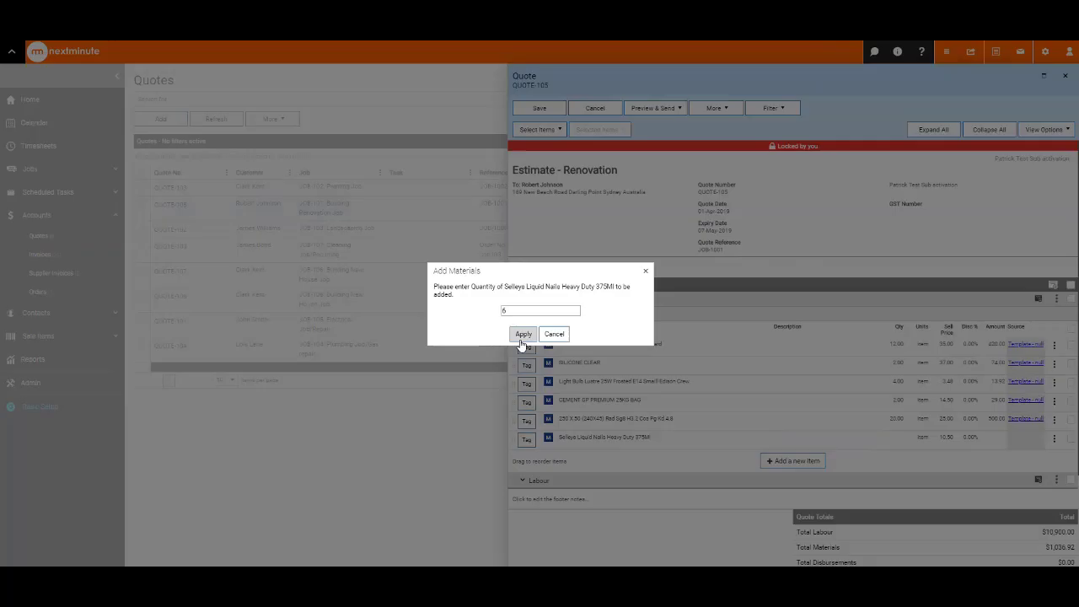
left_click(523, 334)
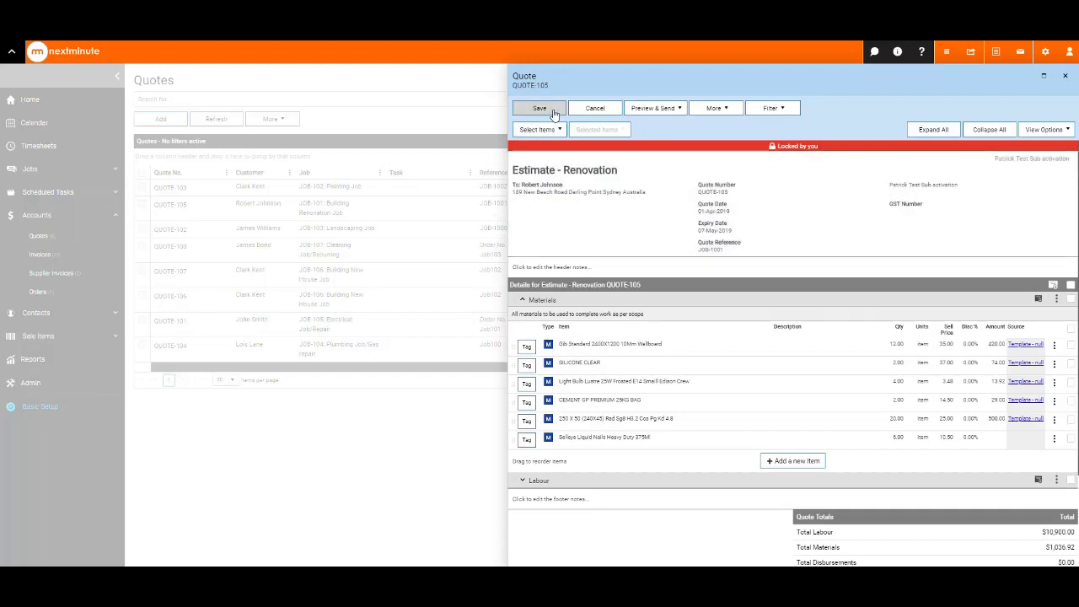
mouse_move(984, 142)
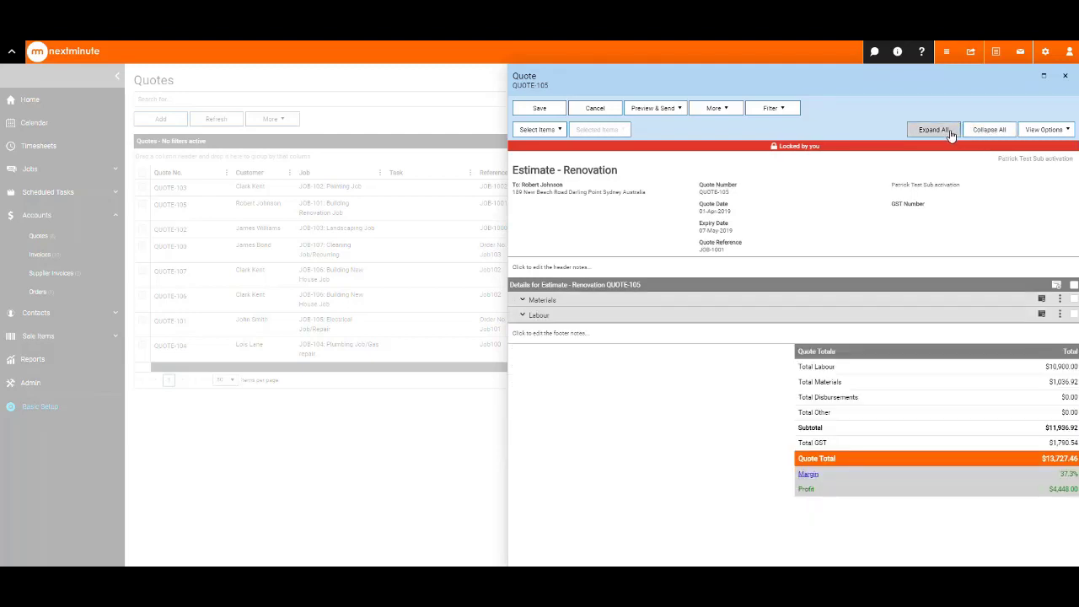
Step: Expand all sections so materials and labour items are fully listed
left_click(934, 128)
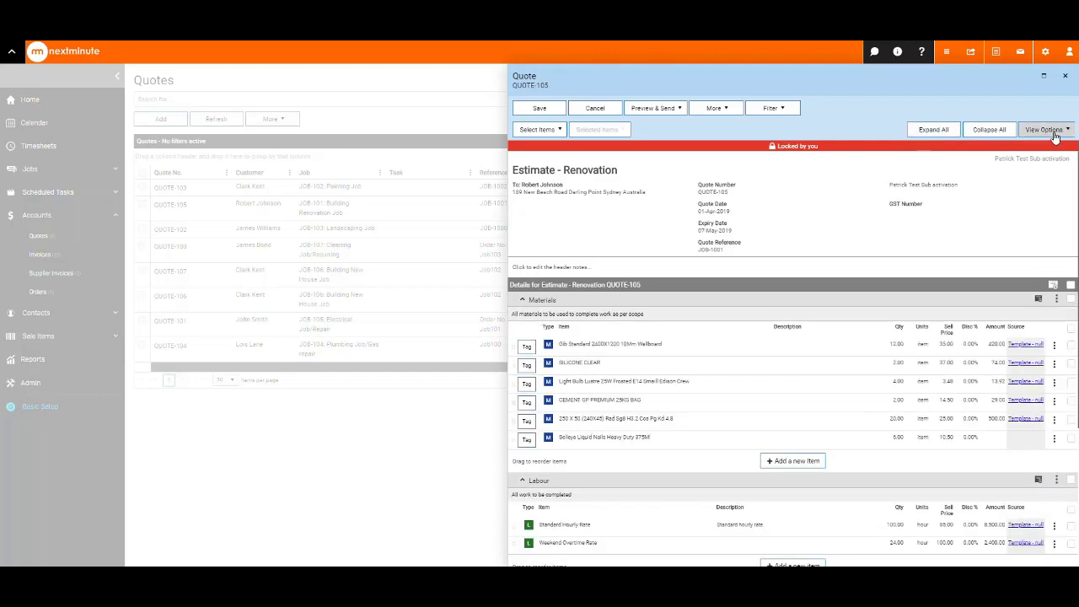
Step: Enable Show Buy Price & Markup and Show Tax Rates in View Options
left_click(1045, 128)
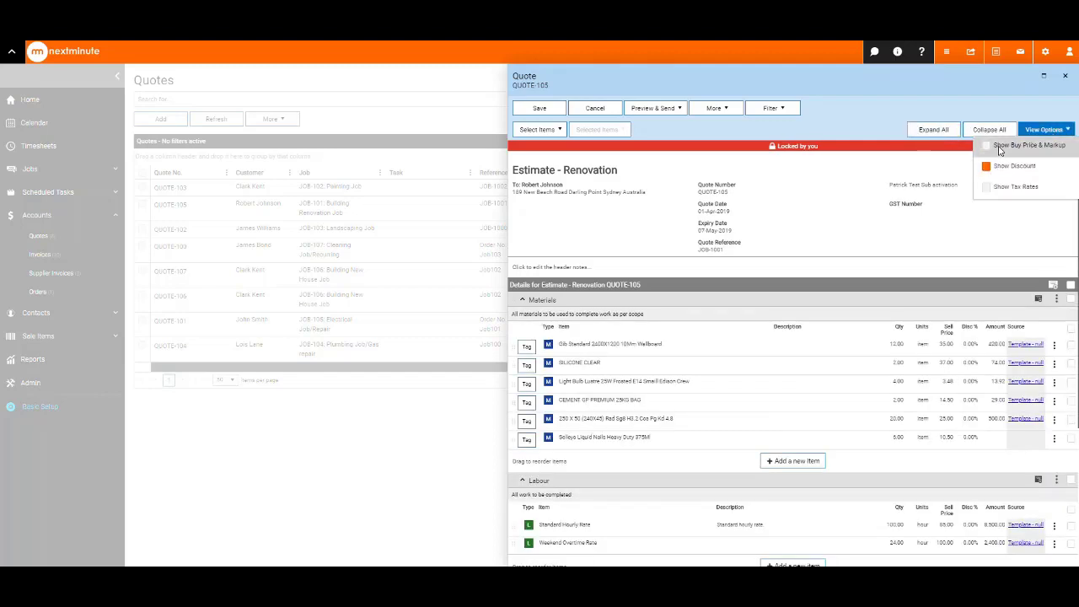
left_click(984, 145)
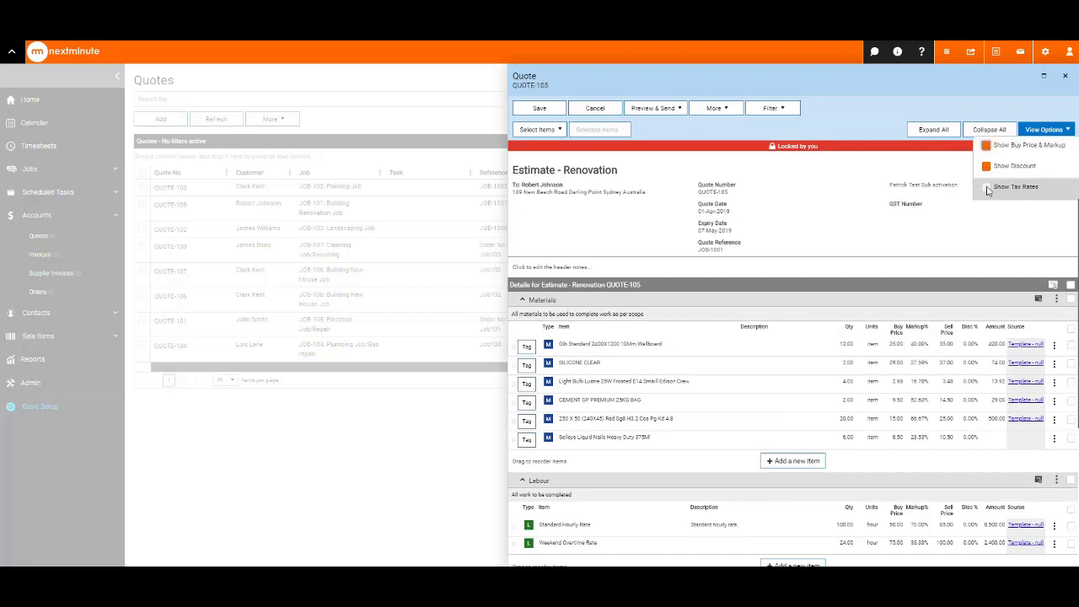
left_click(1015, 185)
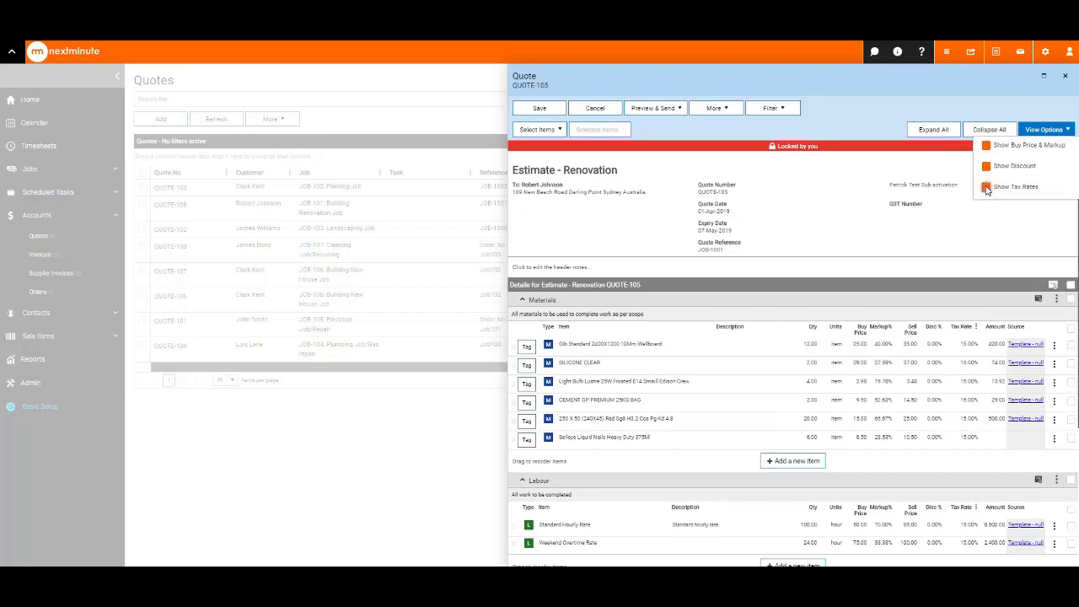
left_click(1015, 185)
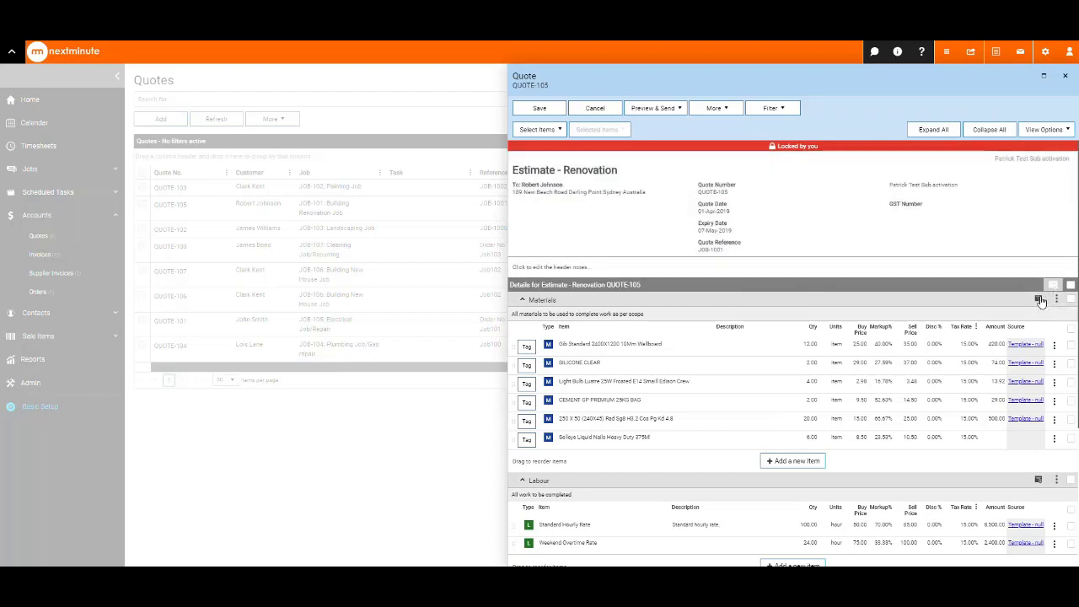
mouse_move(1052, 300)
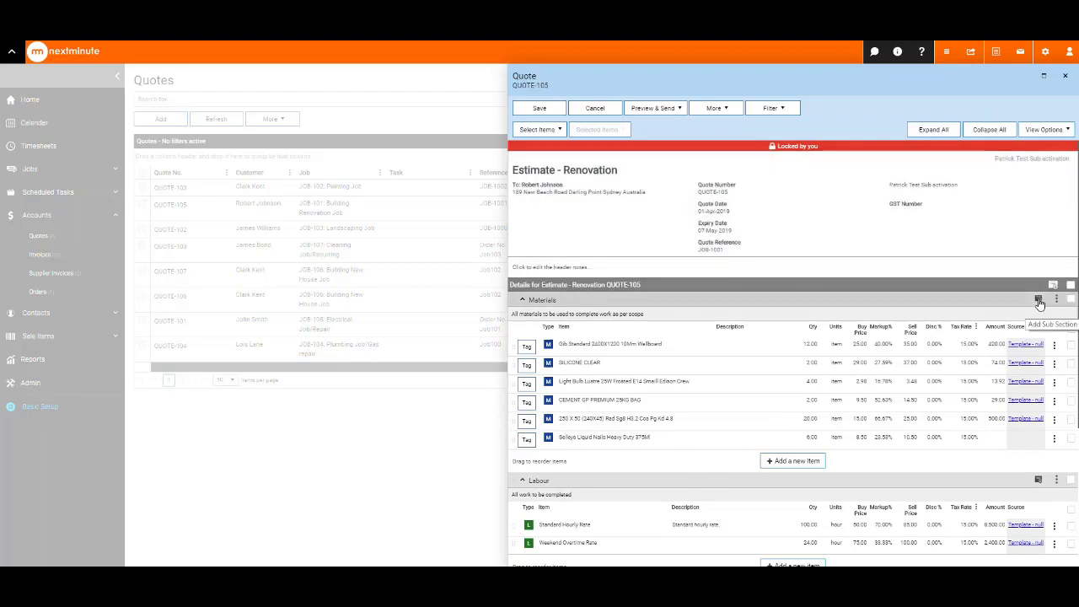
mouse_move(1057, 300)
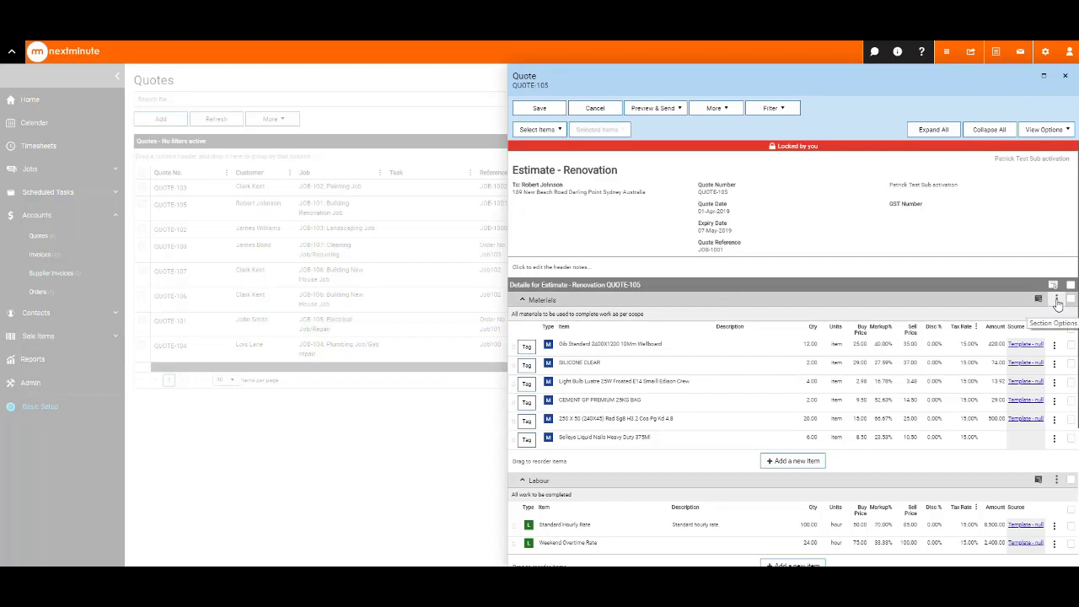
Step: Move the Materials section below Labour via Move Down and save the quote
left_click(1055, 300)
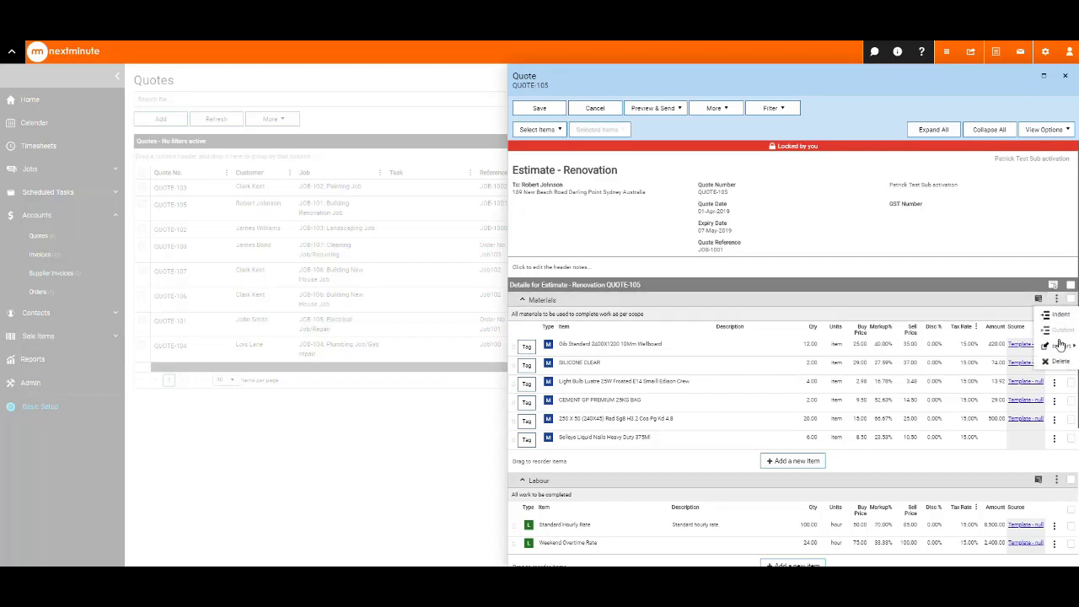
left_click(1060, 346)
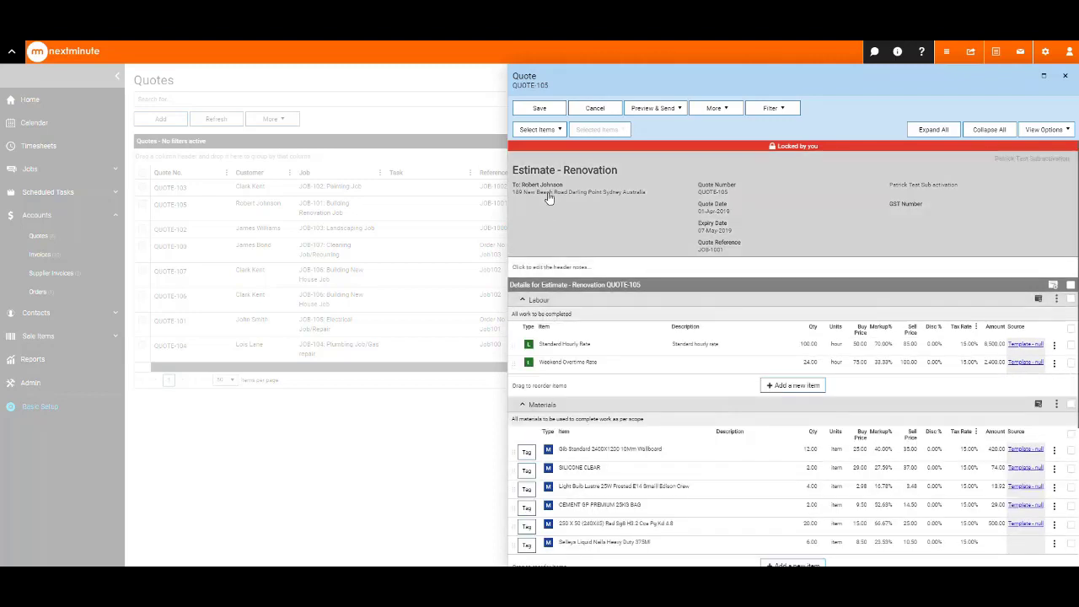
left_click(539, 108)
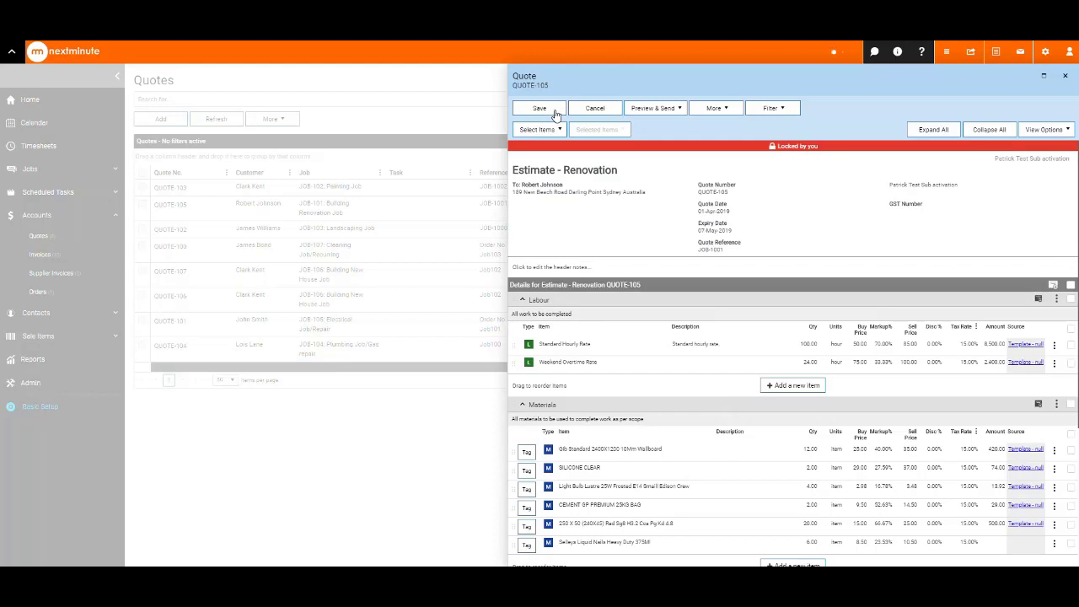
left_click(539, 108)
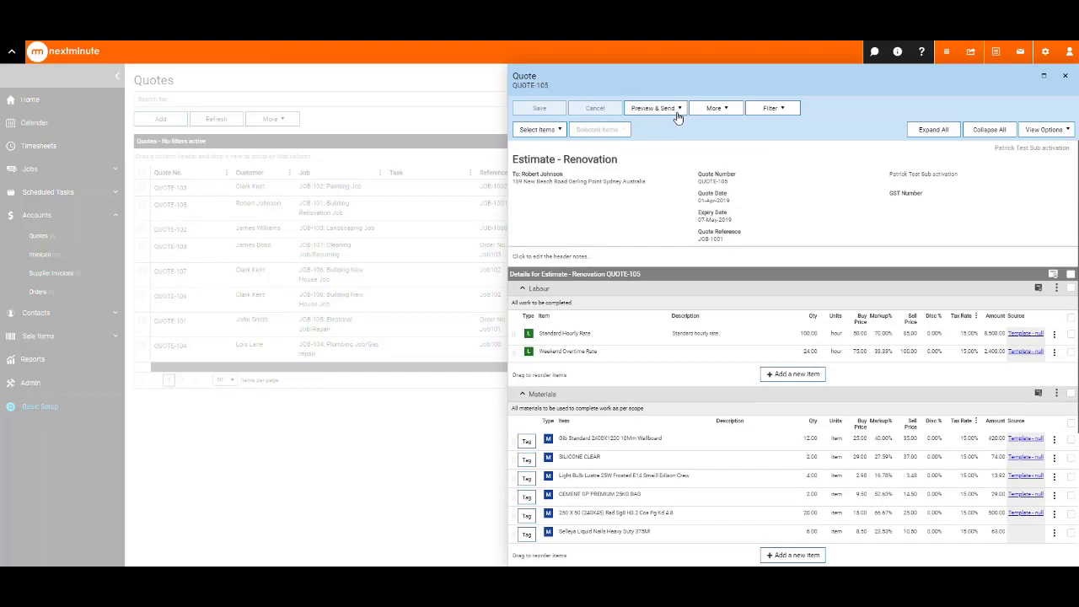
Step: In Print Options, set the Labour section to show its section total and apply it
left_click(654, 108)
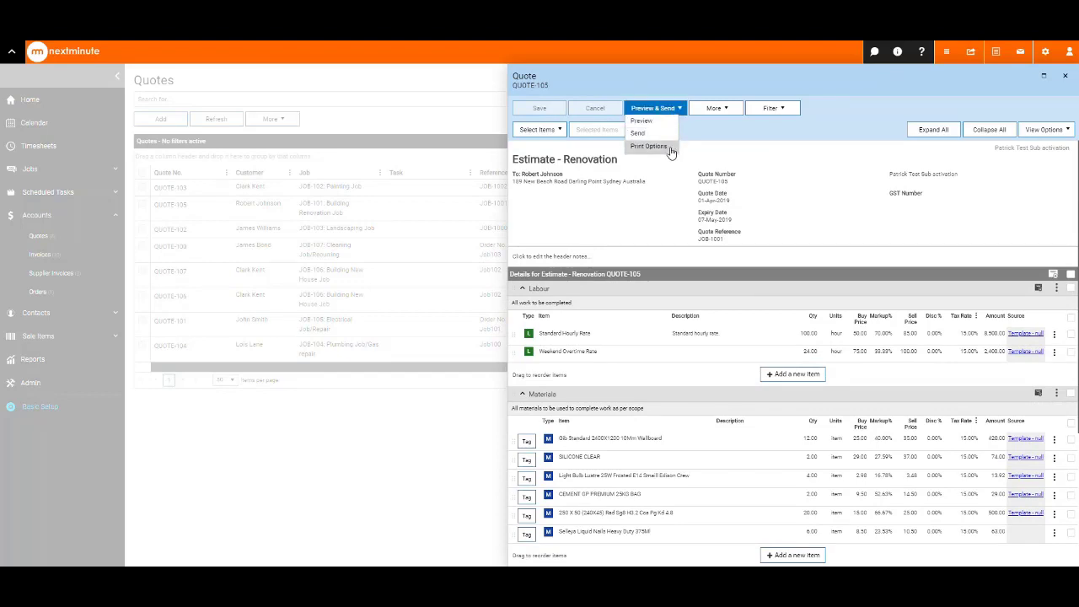
left_click(647, 145)
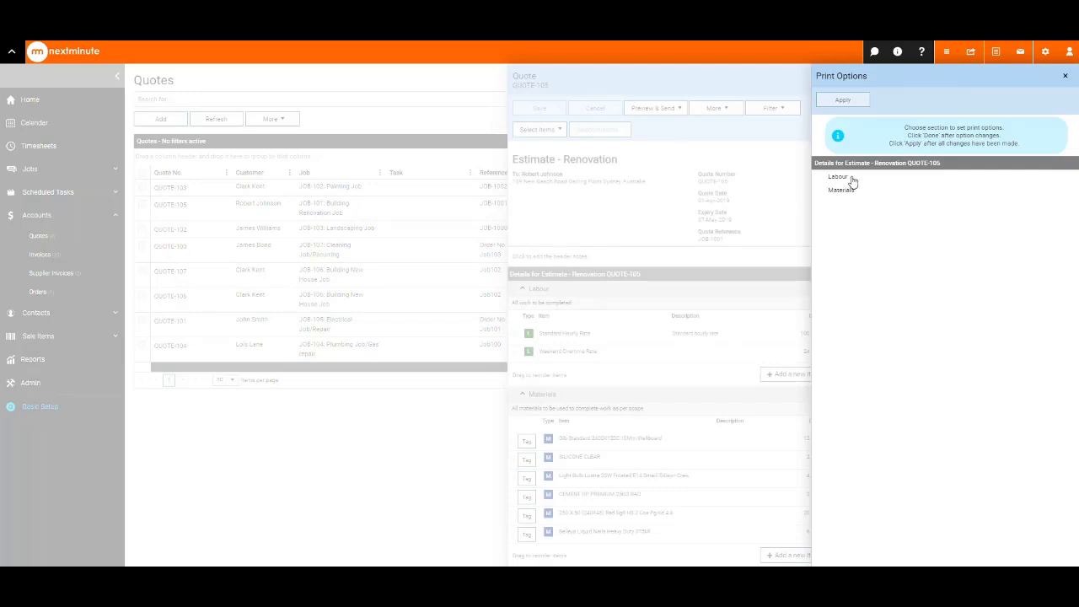
left_click(837, 177)
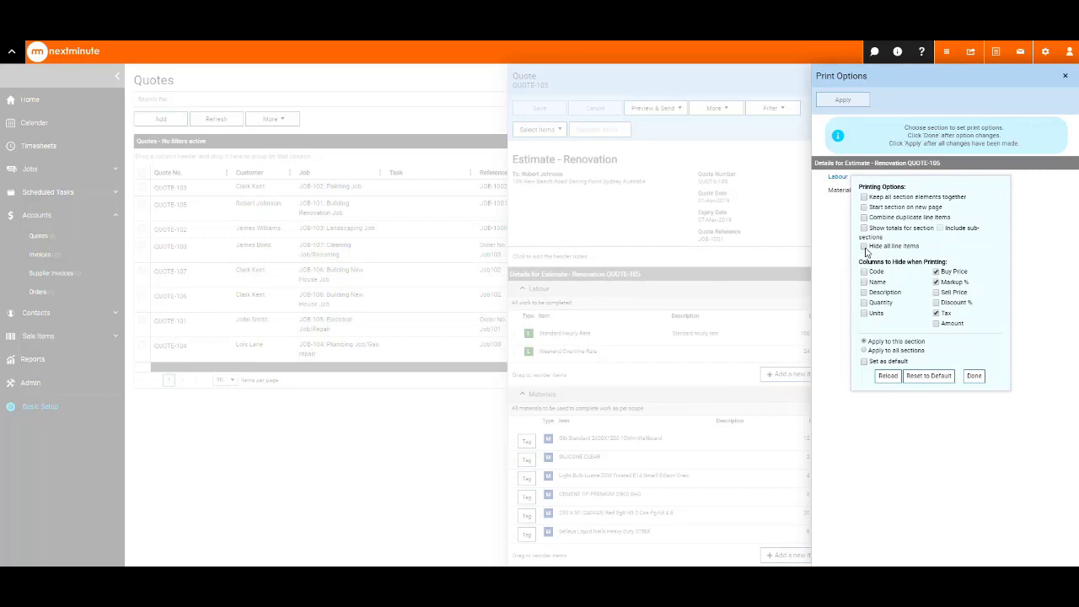
left_click(863, 229)
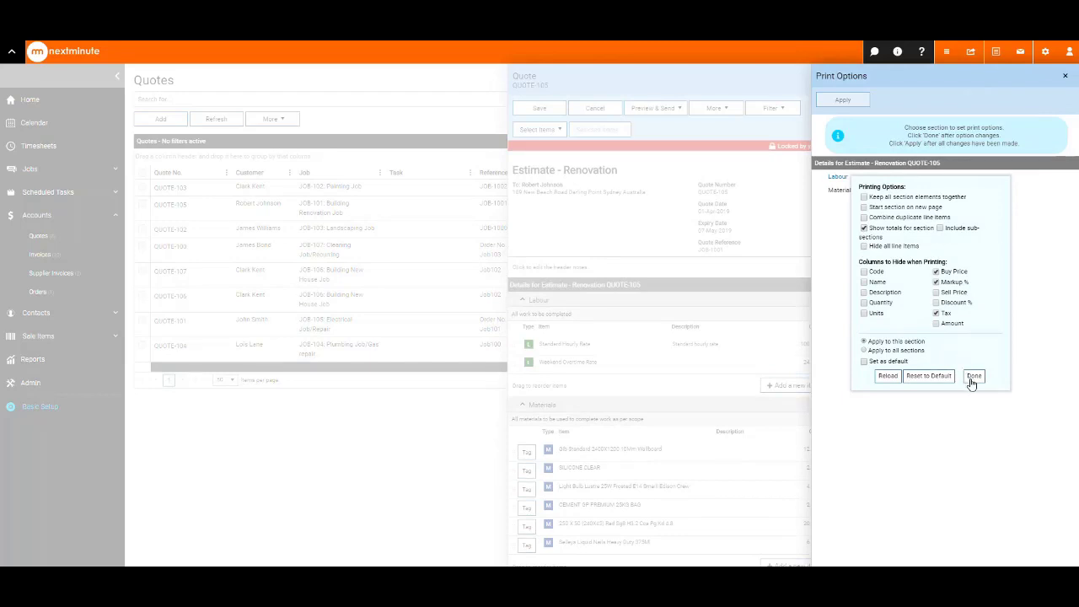
left_click(975, 376)
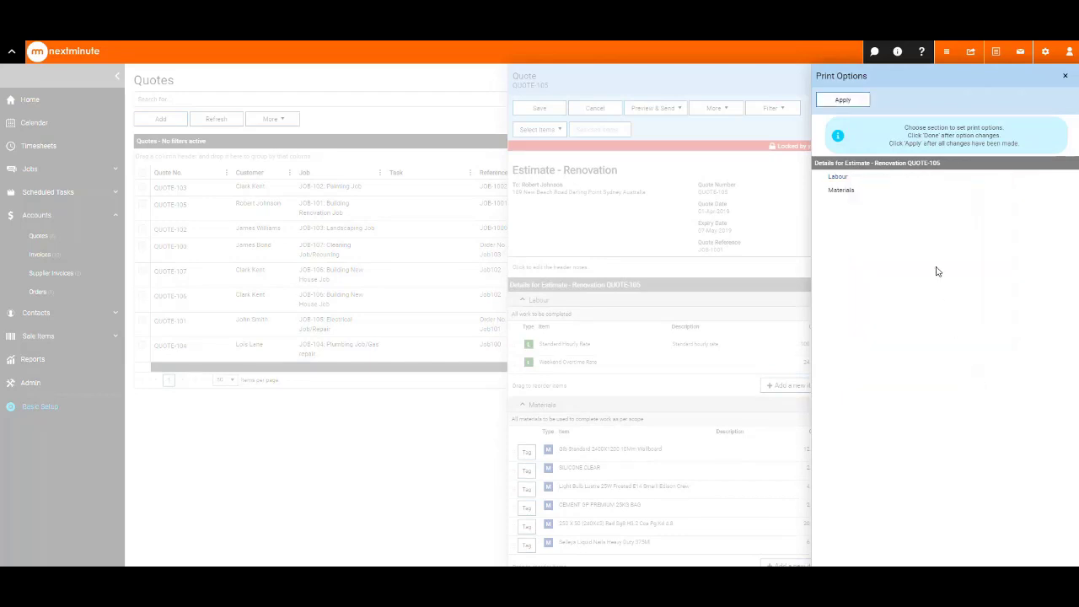
left_click(843, 100)
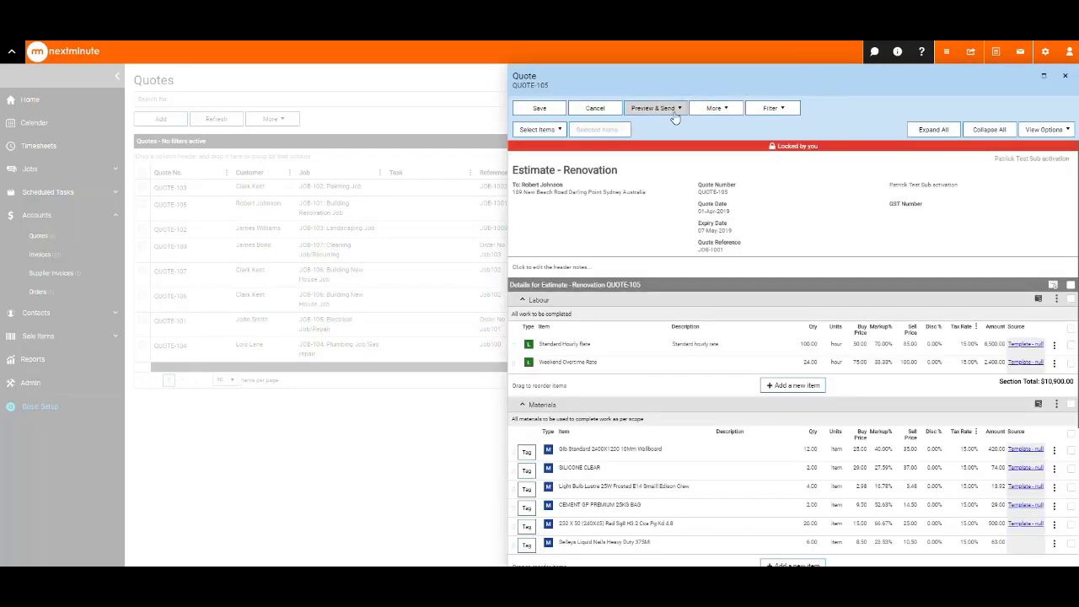
Step: Choose Preview, confirm Yes to save changes, and bring up the printable quote preview
left_click(654, 108)
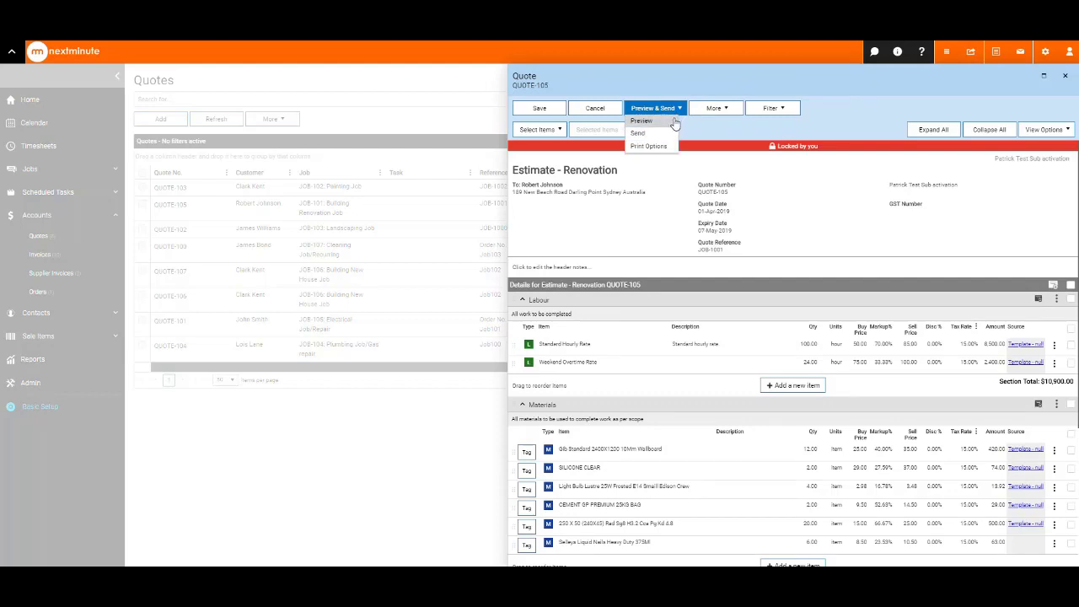
mouse_move(671, 125)
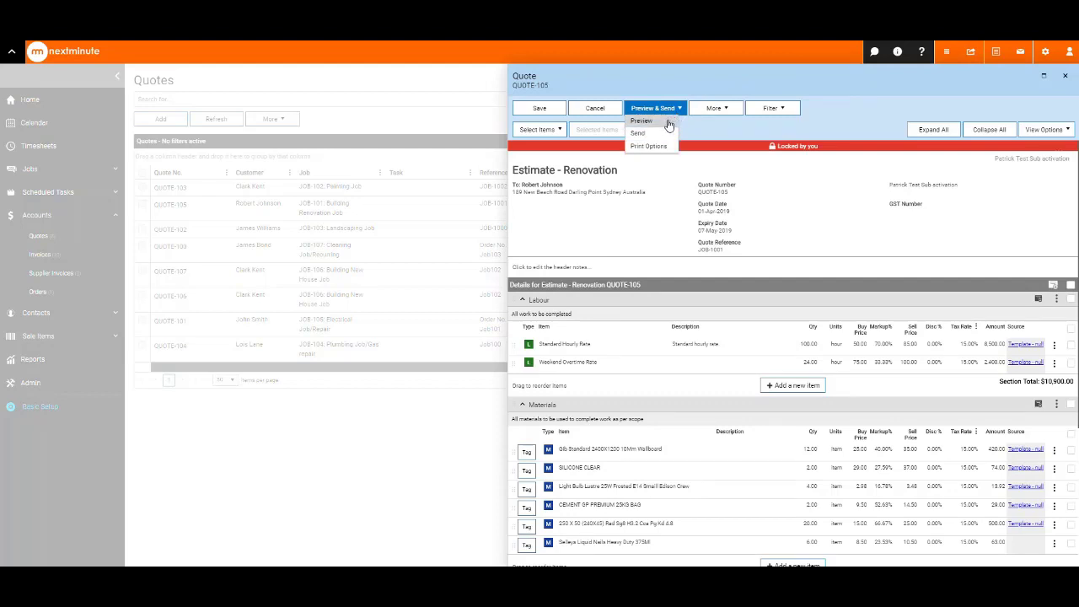
left_click(641, 122)
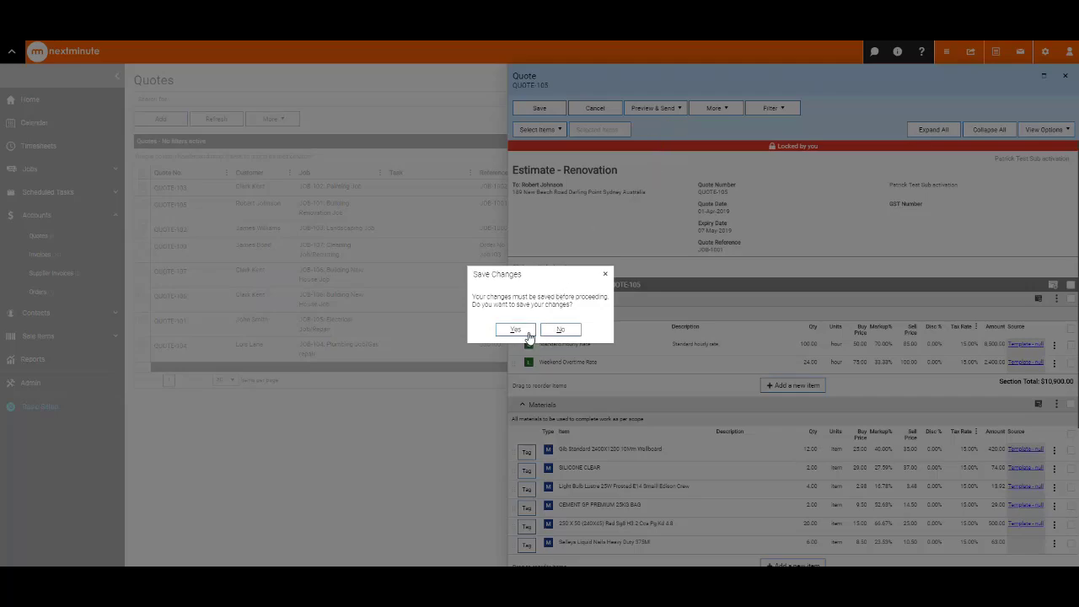
left_click(516, 328)
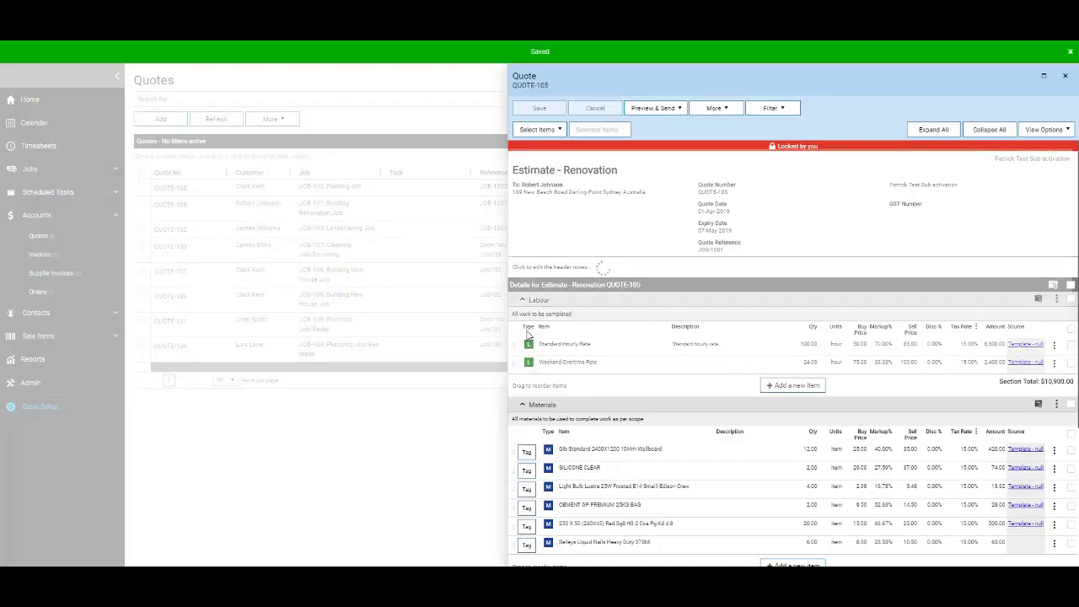
left_click(652, 108)
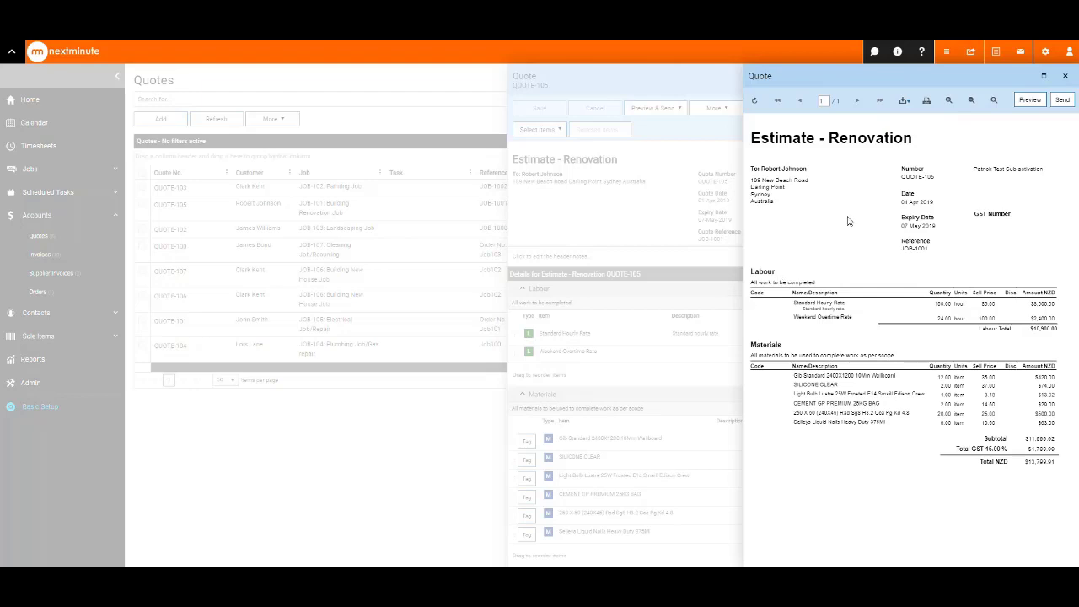
left_click(903, 99)
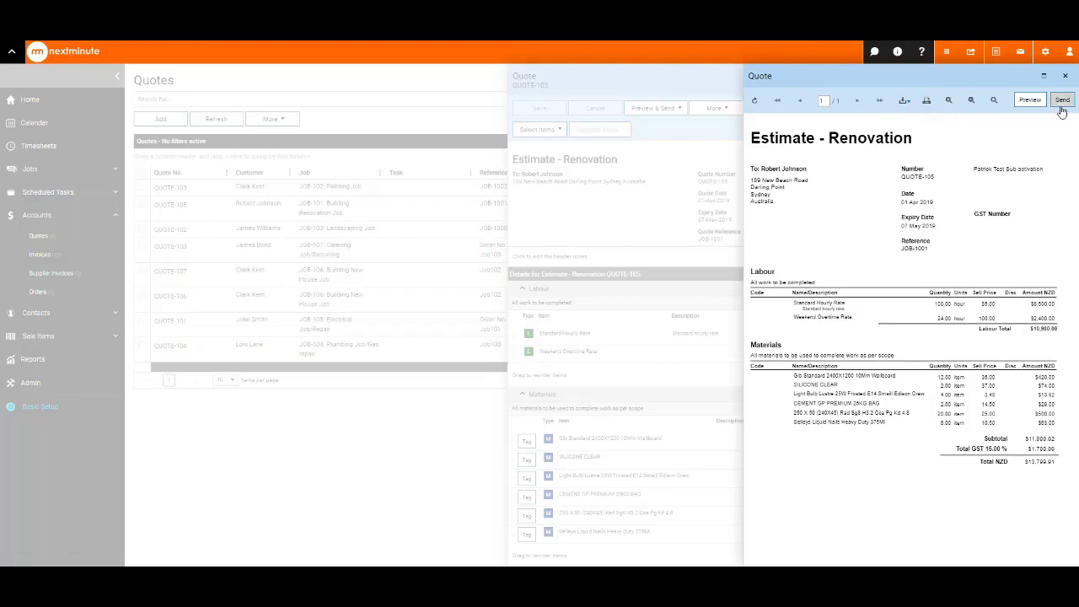
mouse_move(1062, 109)
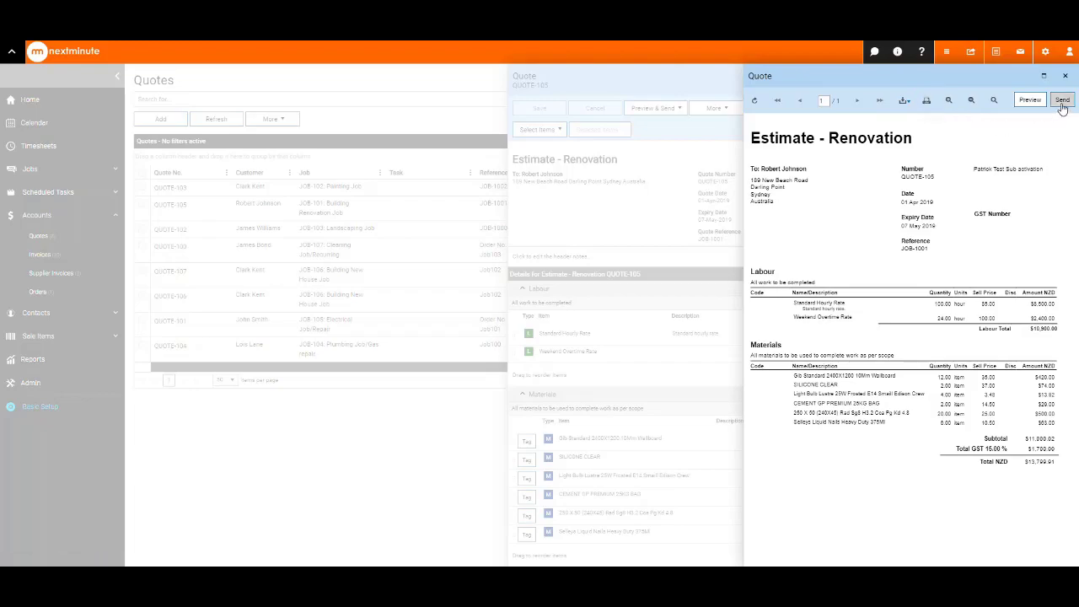